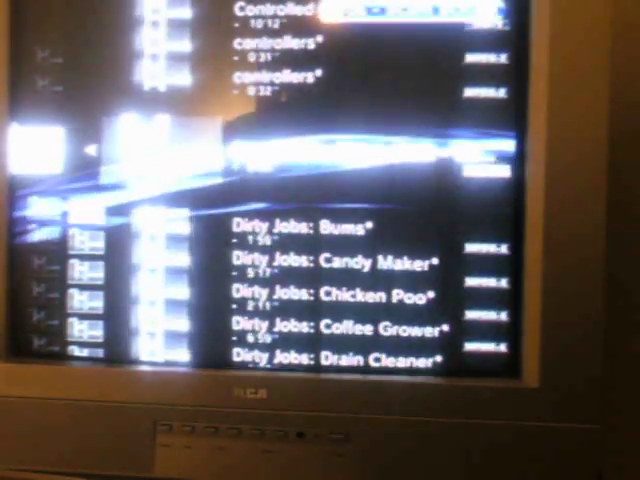
scroll(down, 3)
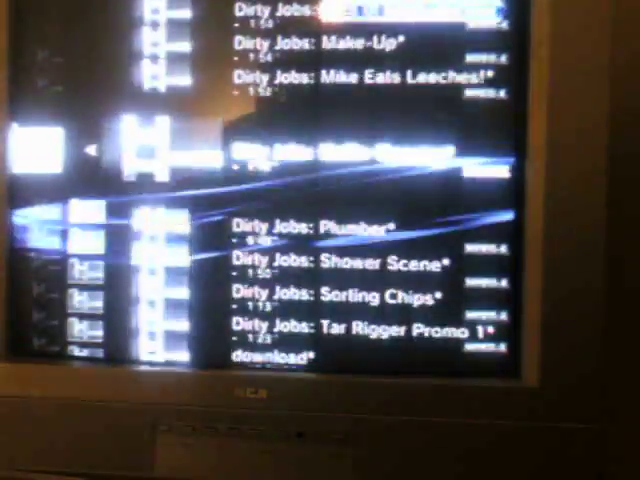